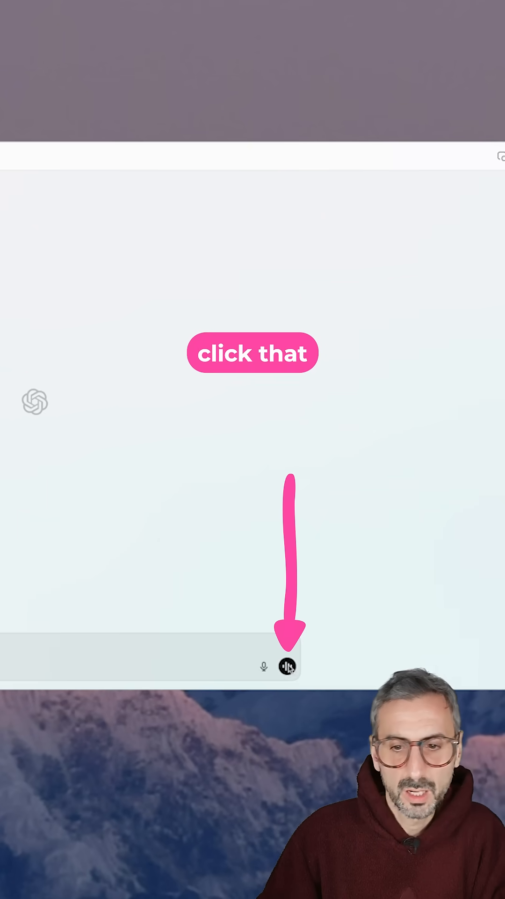
# Start a voice conversation and switch the voice from Breeze to Cove, composed and direct
pyautogui.click(288, 666)
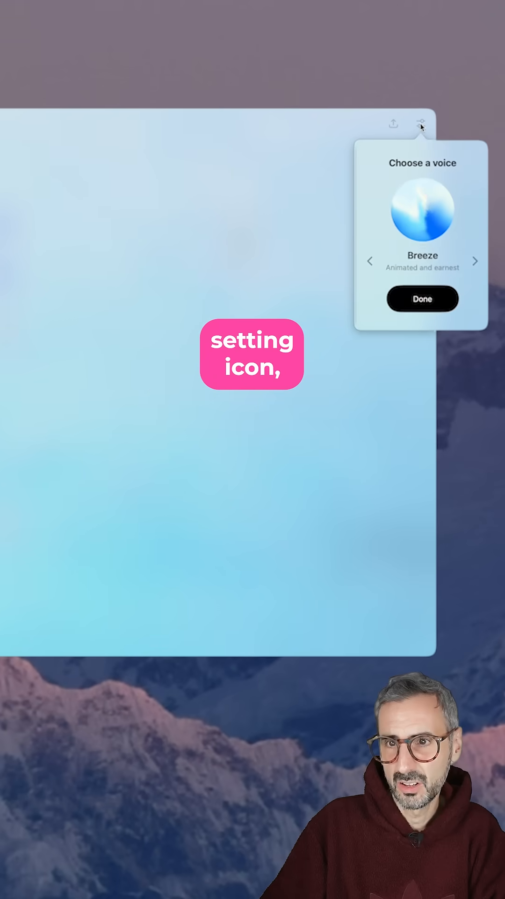
pyautogui.click(474, 261)
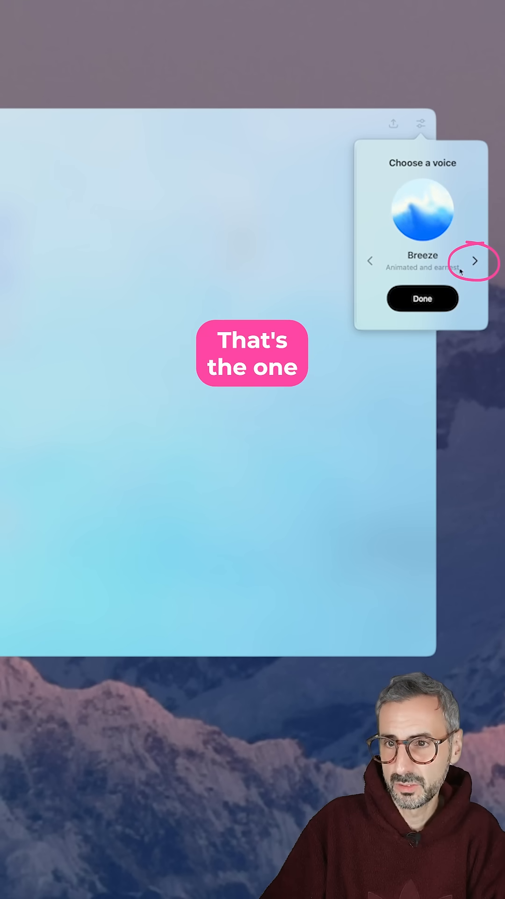
pyautogui.click(475, 261)
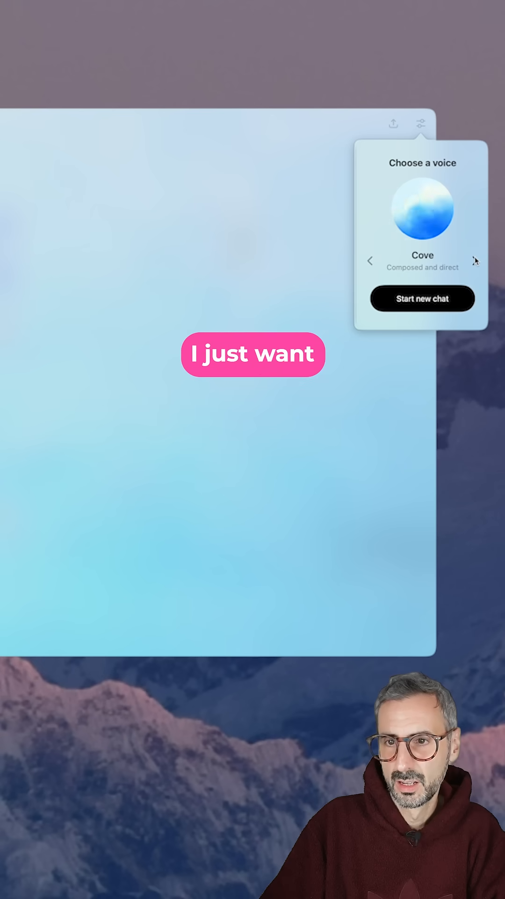